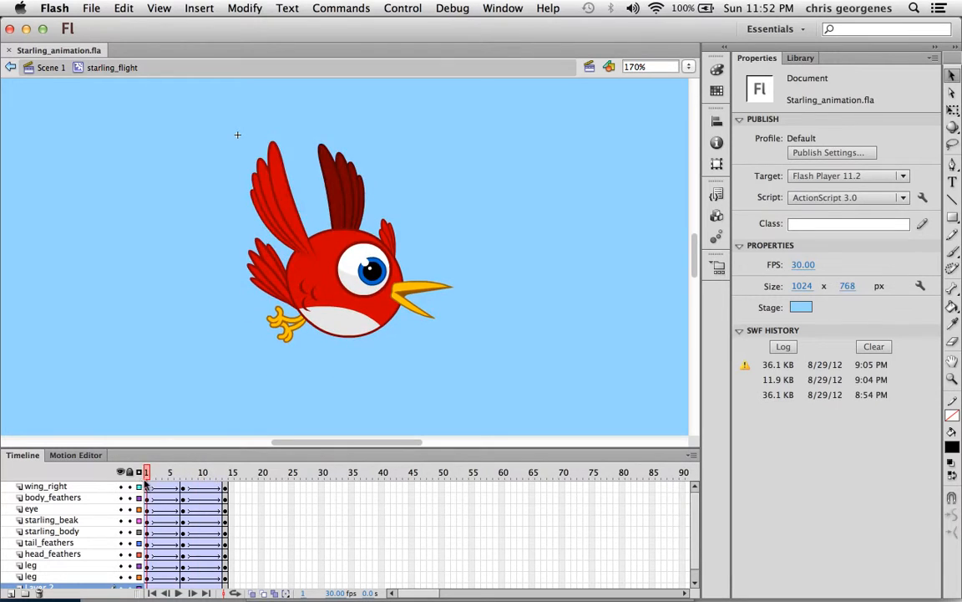
mouse_move(284, 197)
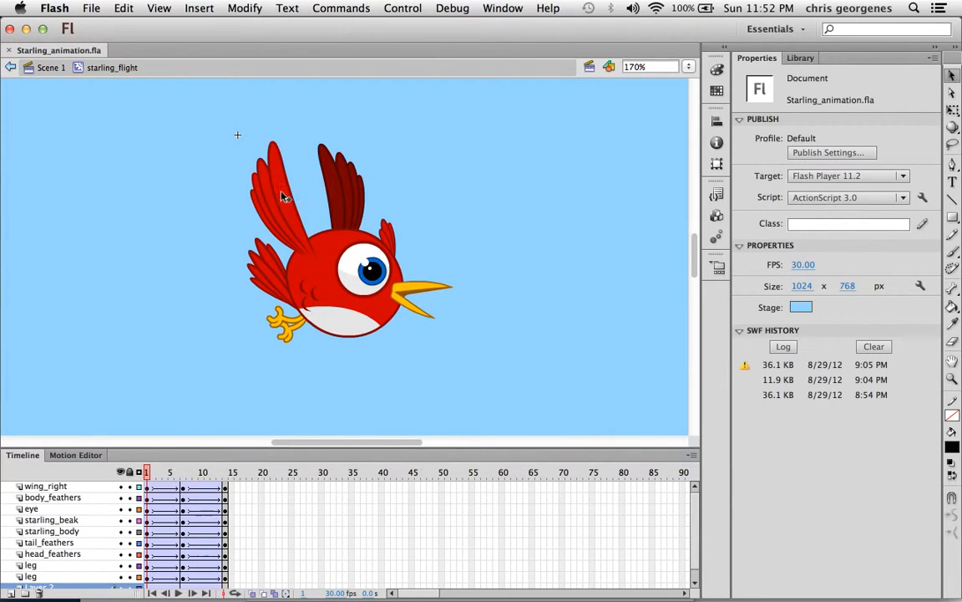
Review the starling_wing_right flap frames inside the symbol, then return to Scene 1.
double_click(309, 184)
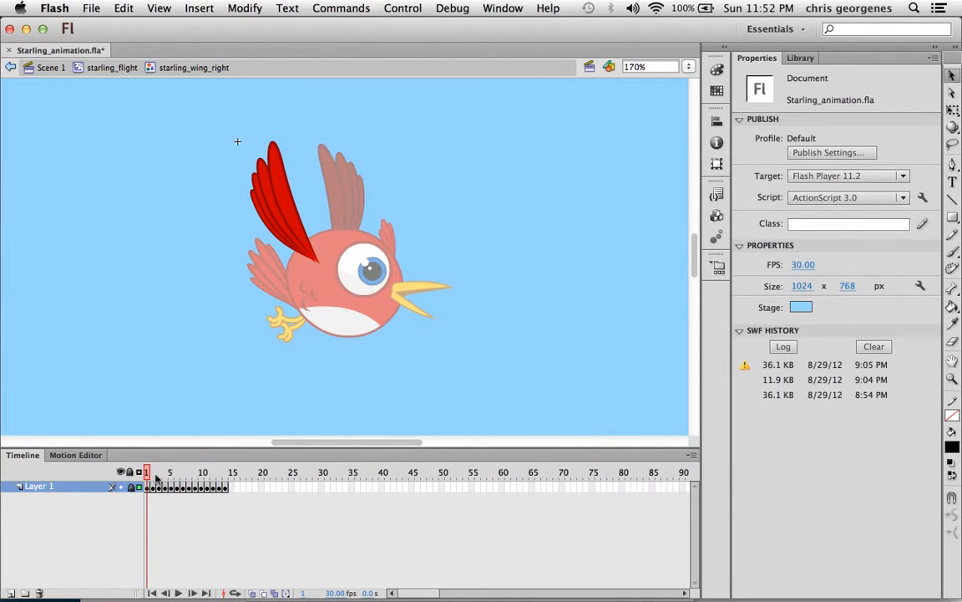
left_click(220, 471)
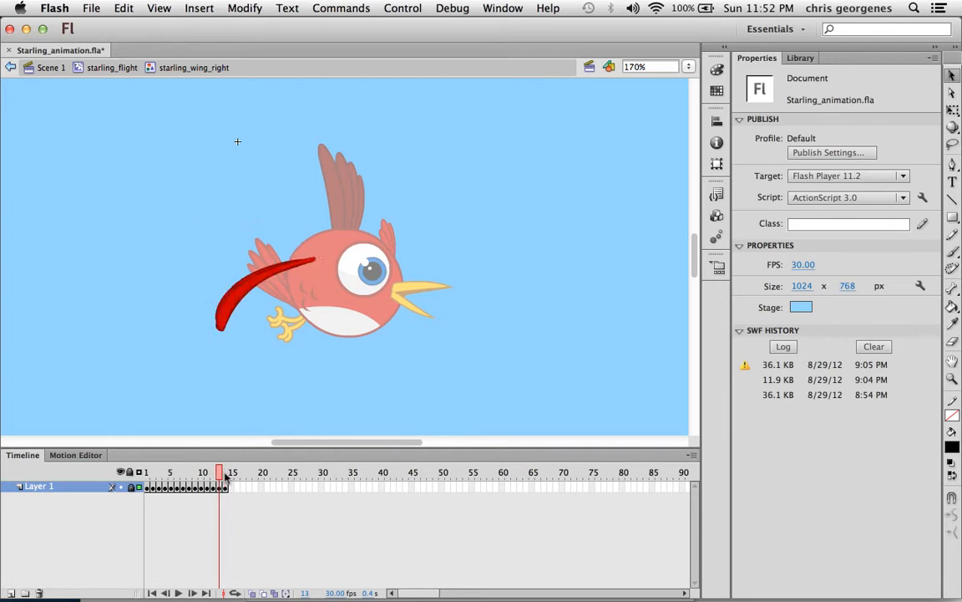
left_click(224, 471)
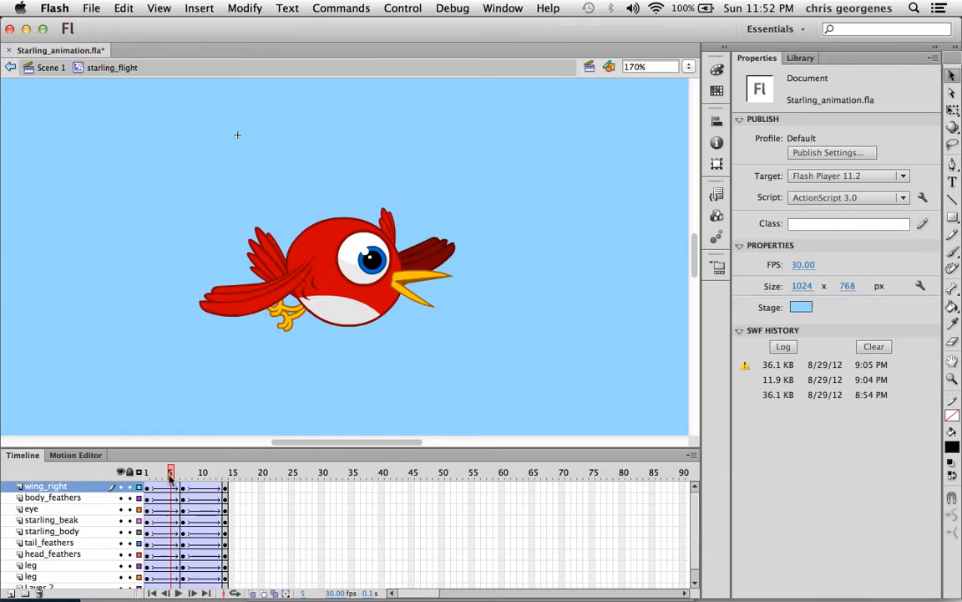
left_click(154, 471)
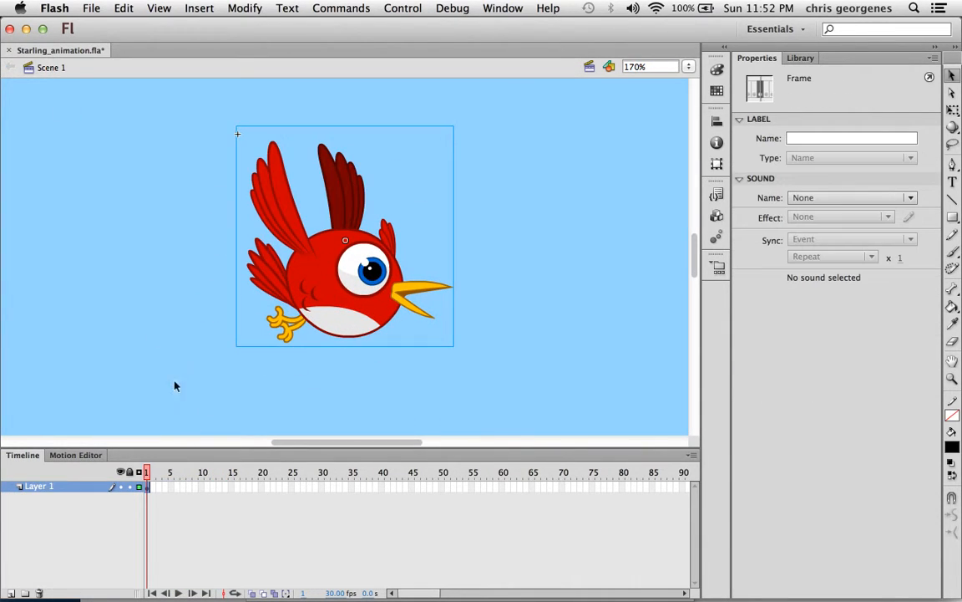
mouse_move(304, 281)
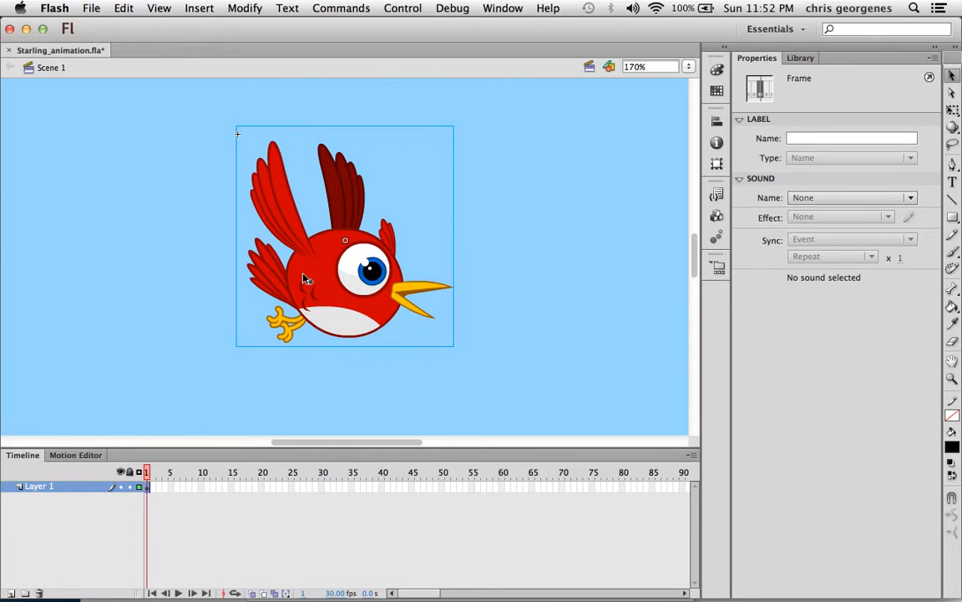
mouse_move(337, 254)
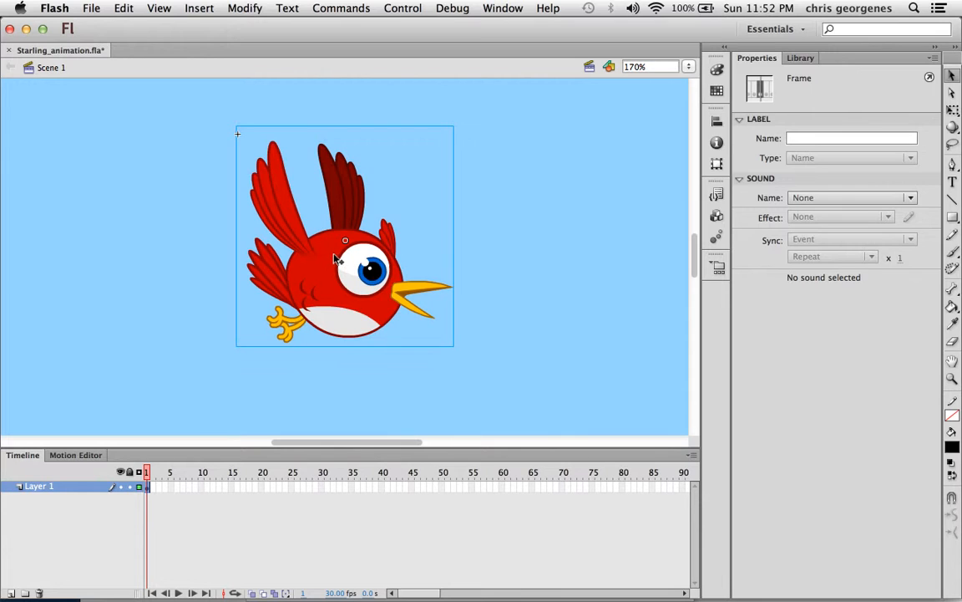
mouse_move(346, 180)
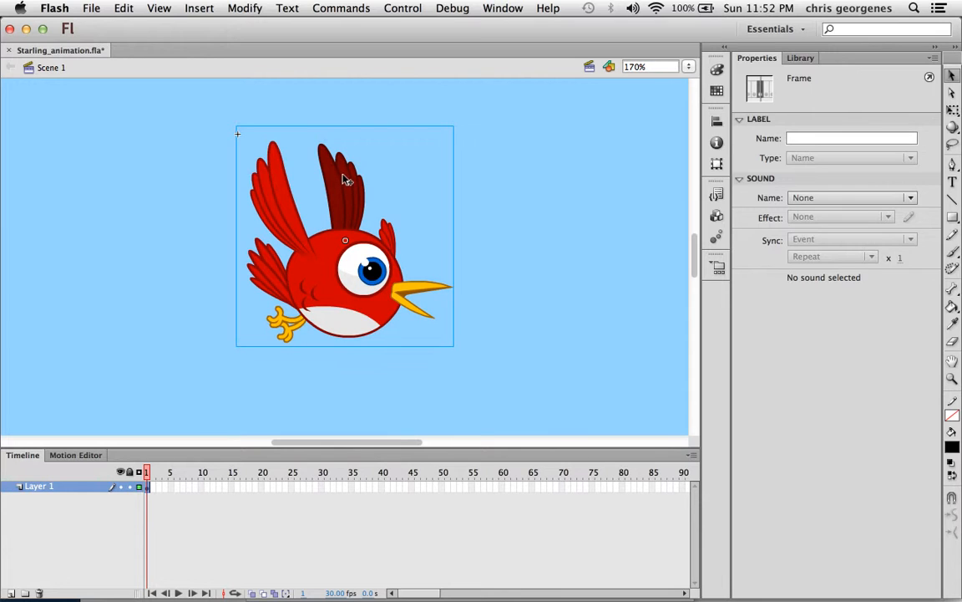
Select the starling_flight bird instance on the Scene 1 stage.
left_click(342, 251)
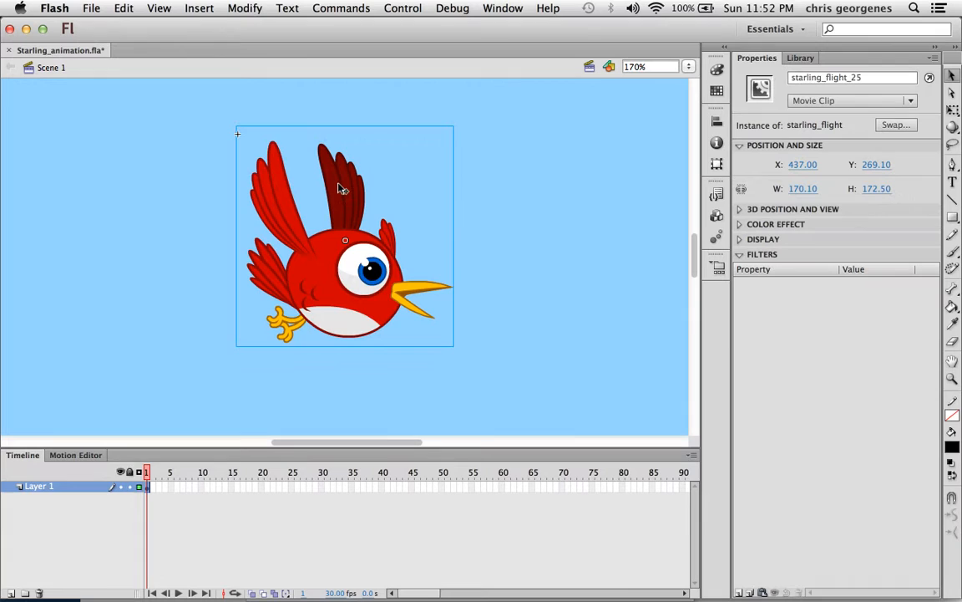
Choose Generate Sprite Sheet for the selected starling_flight clip from its context menu.
right_click(343, 184)
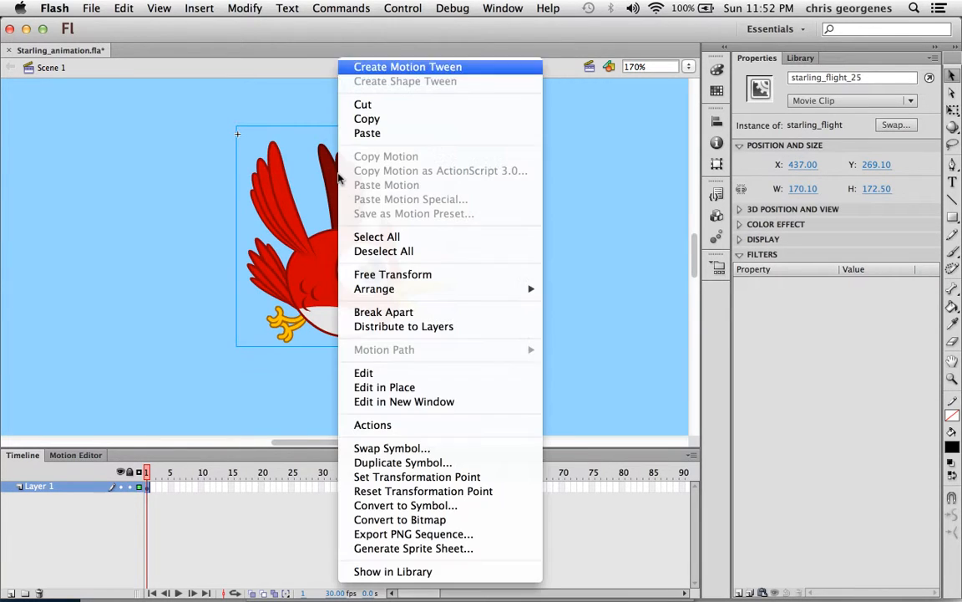
mouse_move(332, 181)
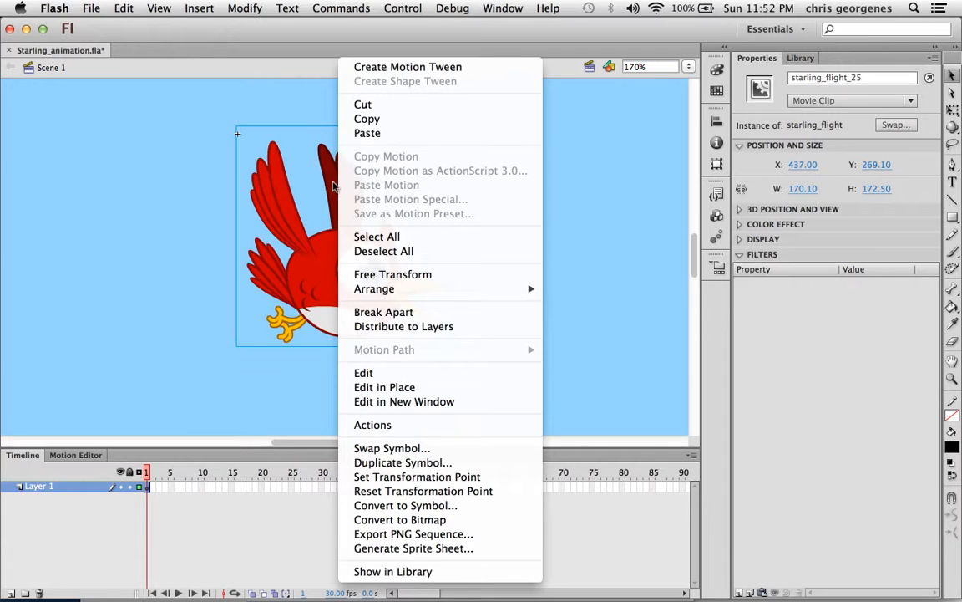
mouse_move(414, 548)
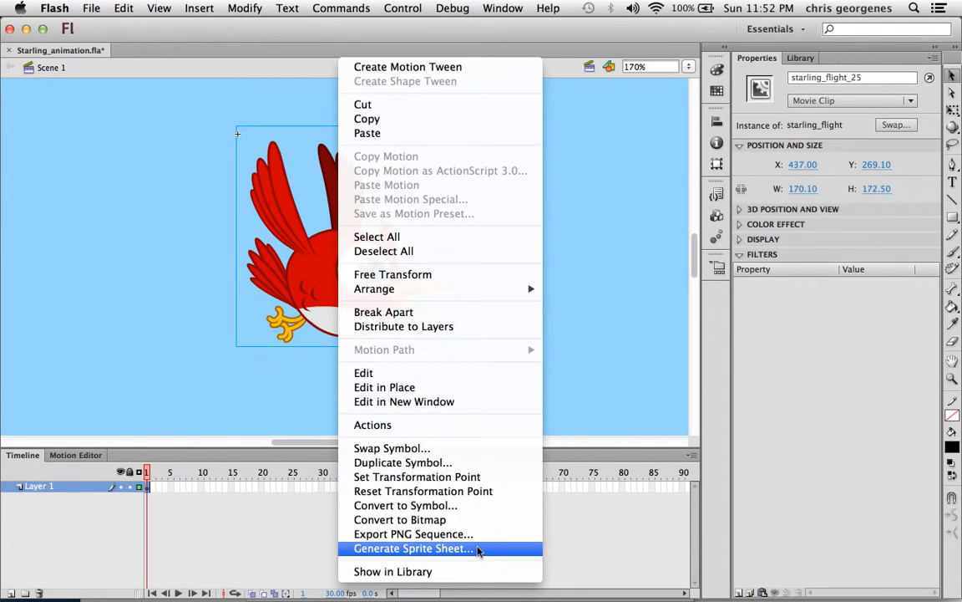
left_click(412, 548)
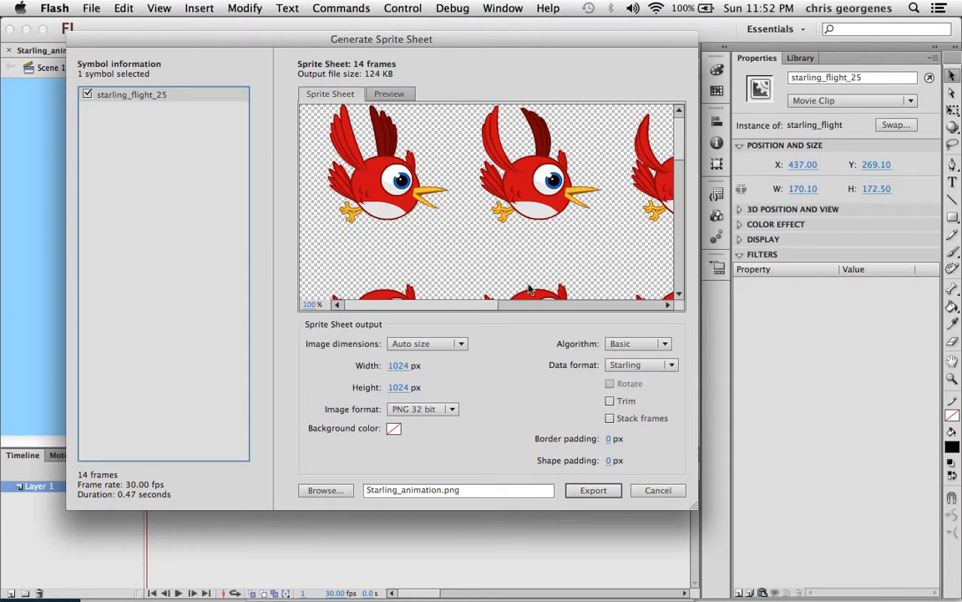
Enlarge the Generate Sprite Sheet dialog, review the 14 frames and play the animated Preview.
left_click_drag(381, 40, 364, 34)
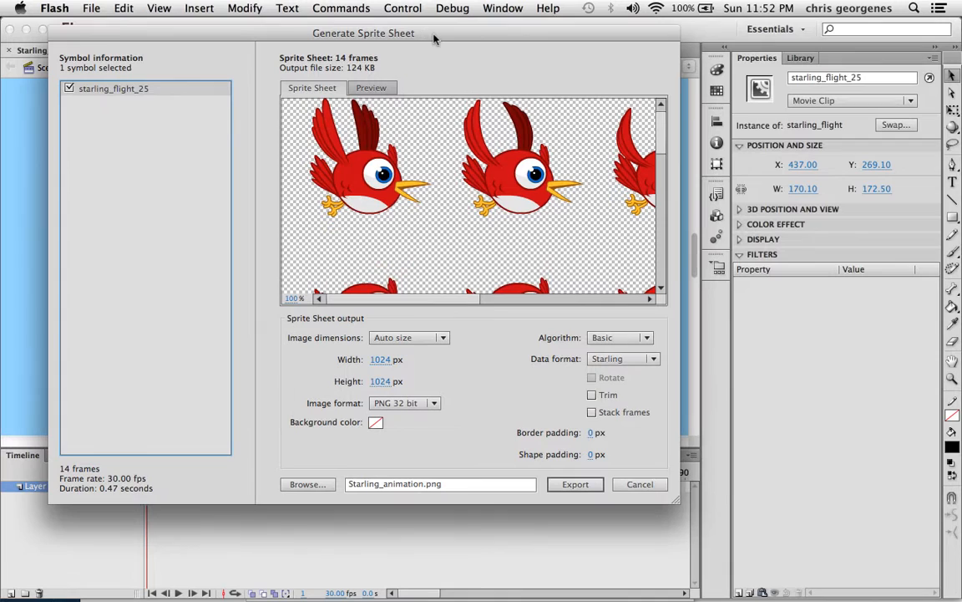
left_click_drag(678, 501, 749, 518)
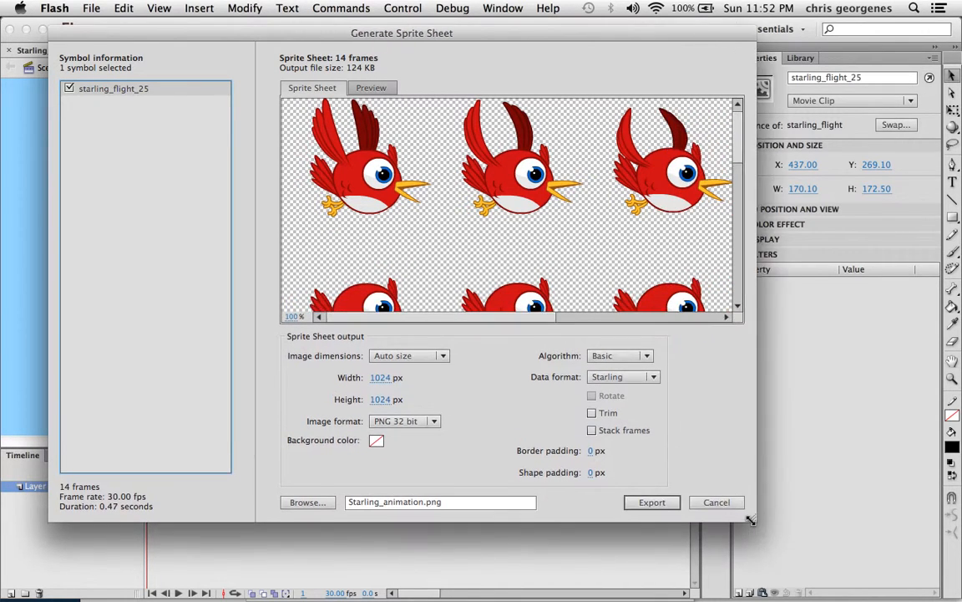
left_click_drag(749, 518, 811, 548)
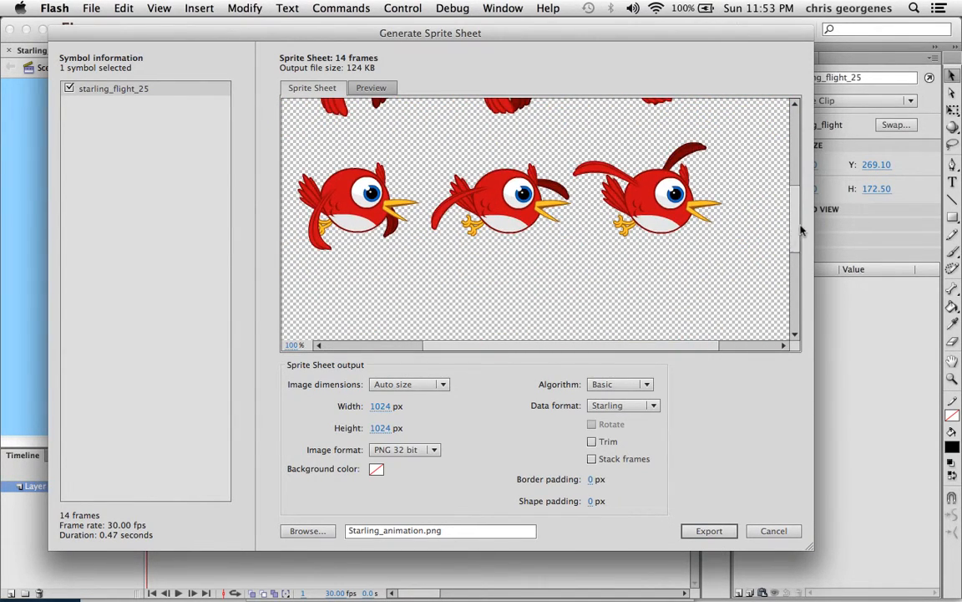
scroll("down", 3)
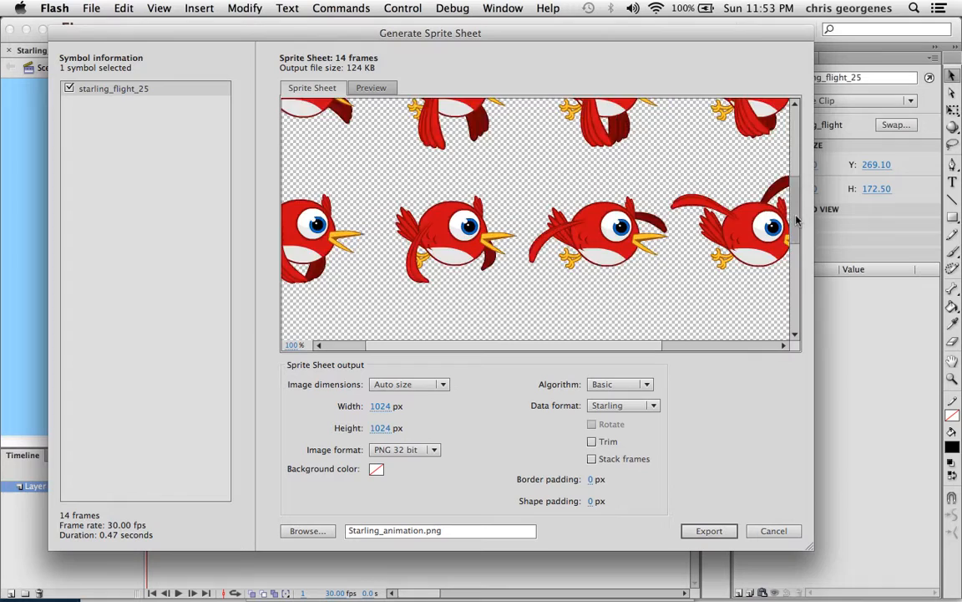
left_click(371, 86)
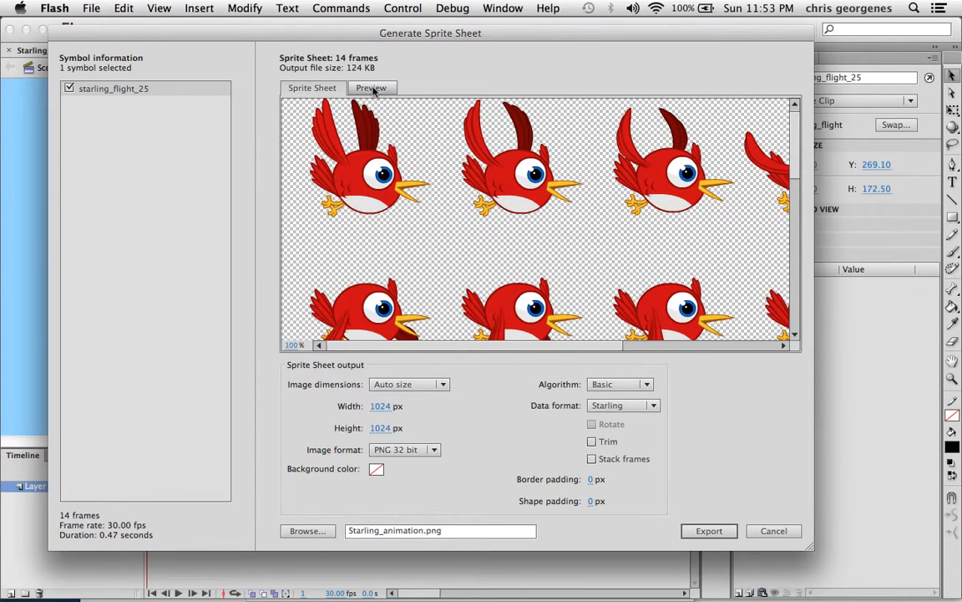
left_click(371, 87)
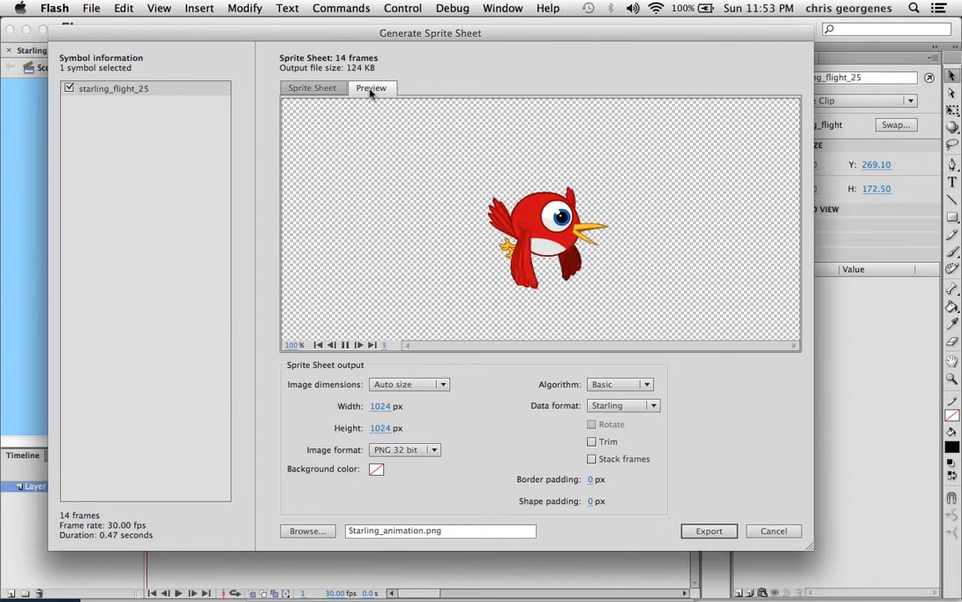
left_click(311, 86)
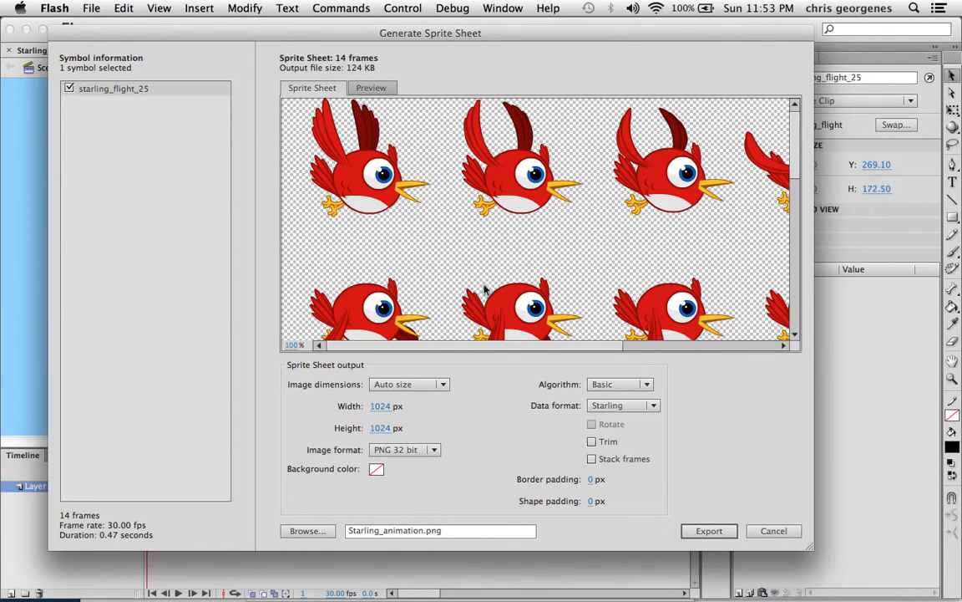
mouse_move(421, 396)
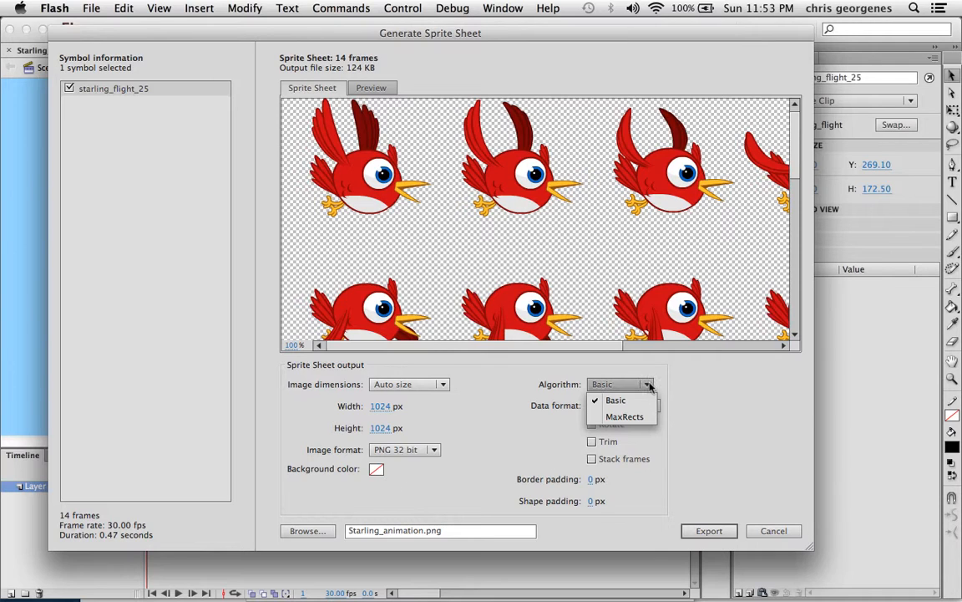
Set data format Starling, enable Trim, and fix image dimensions at 1024 × 1024.
left_click(622, 406)
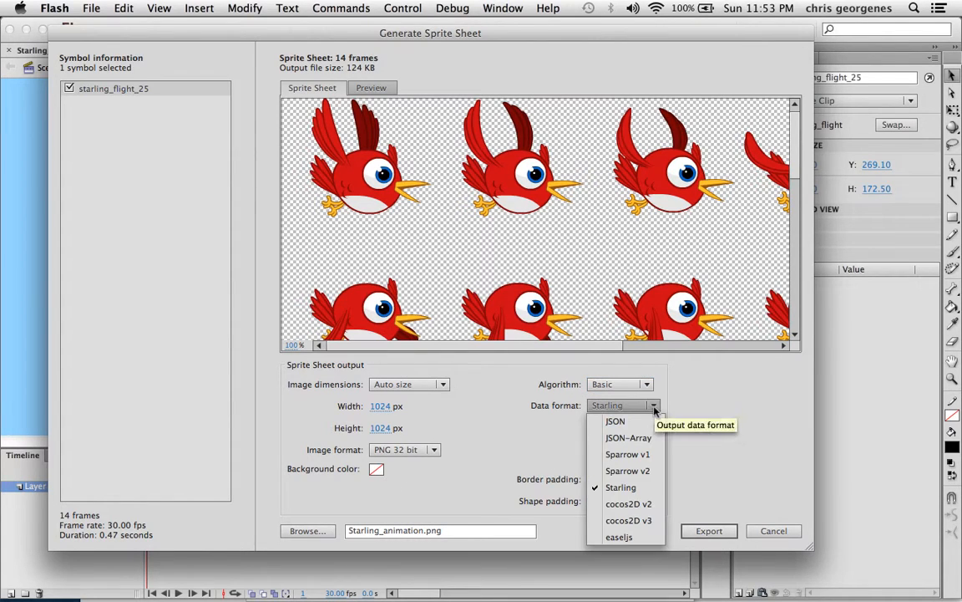
left_click(622, 488)
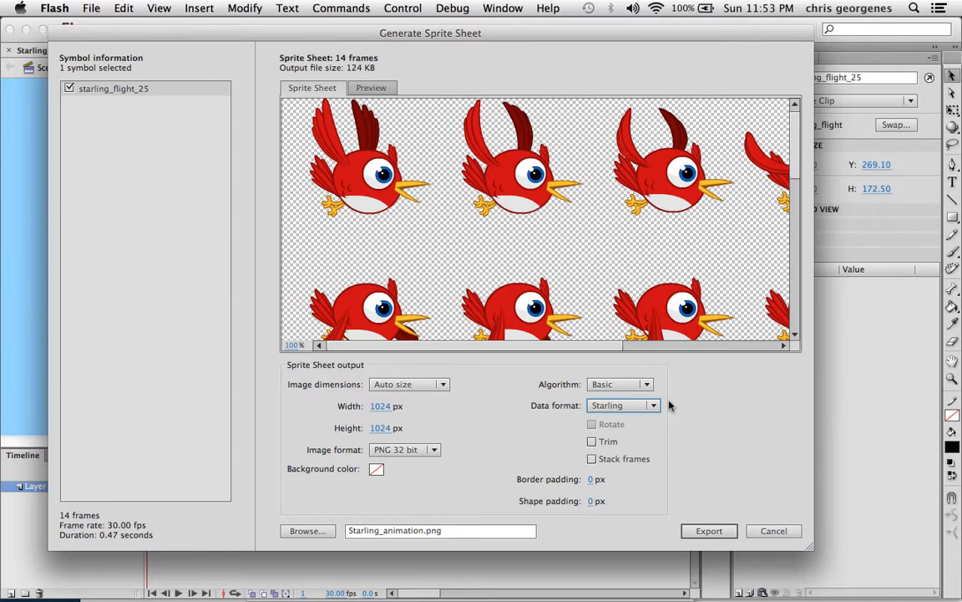
mouse_move(655, 401)
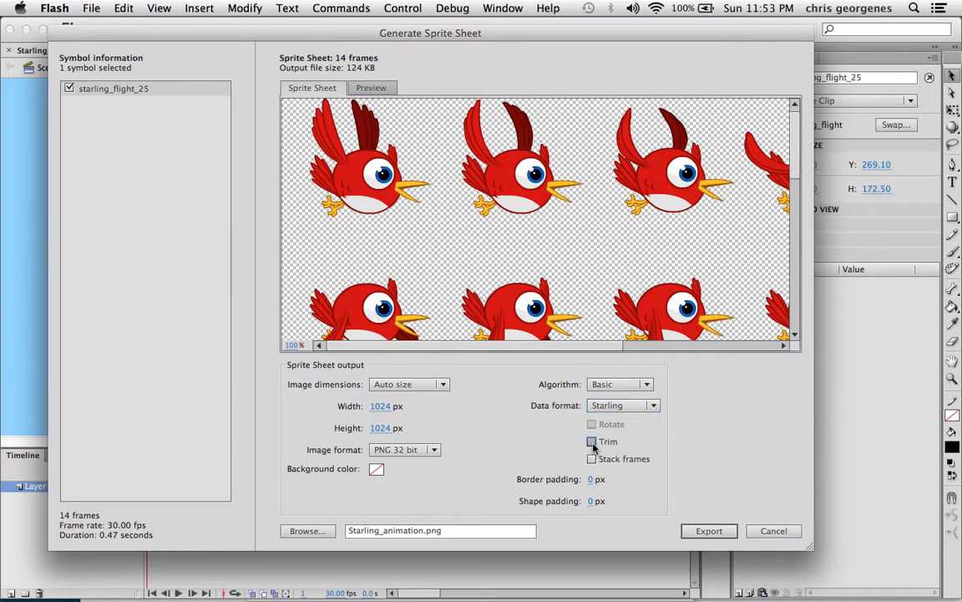
left_click(591, 441)
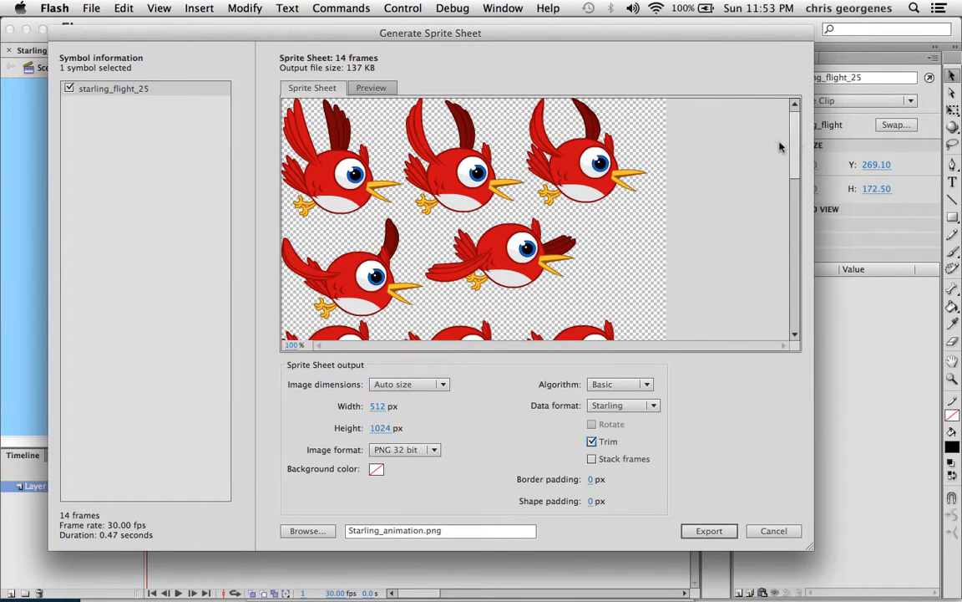
mouse_move(795, 137)
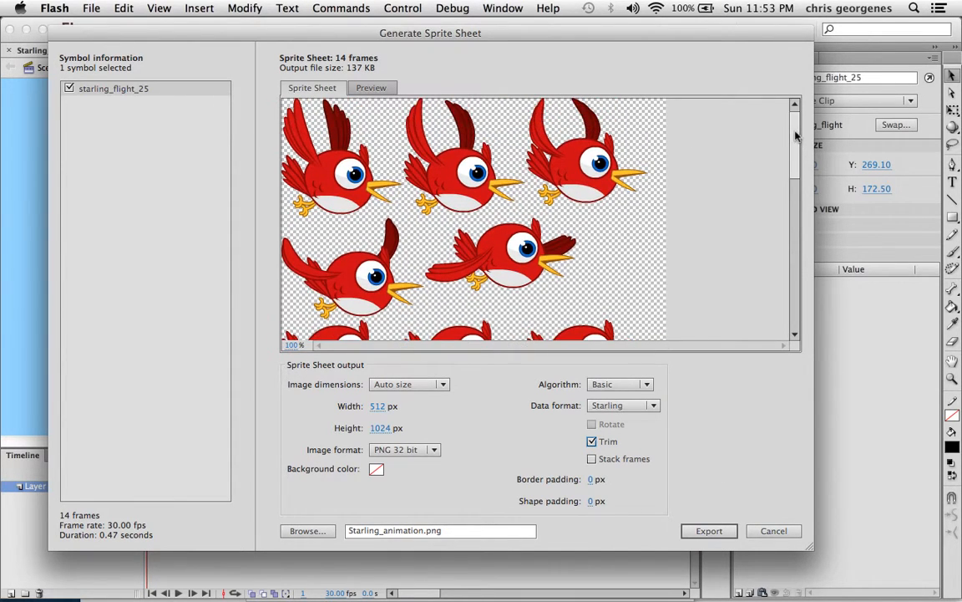
scroll("down", 3)
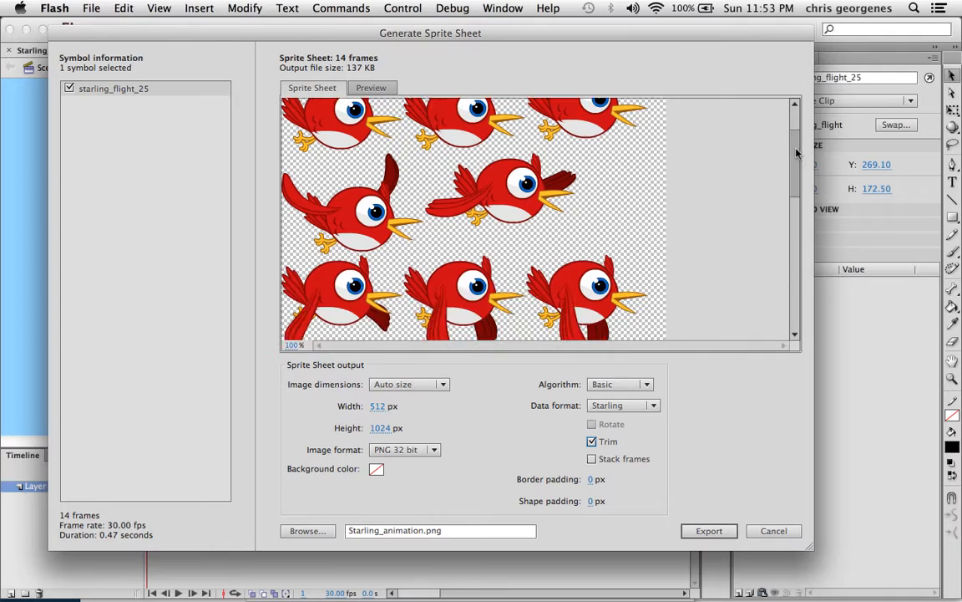
scroll("up", 3)
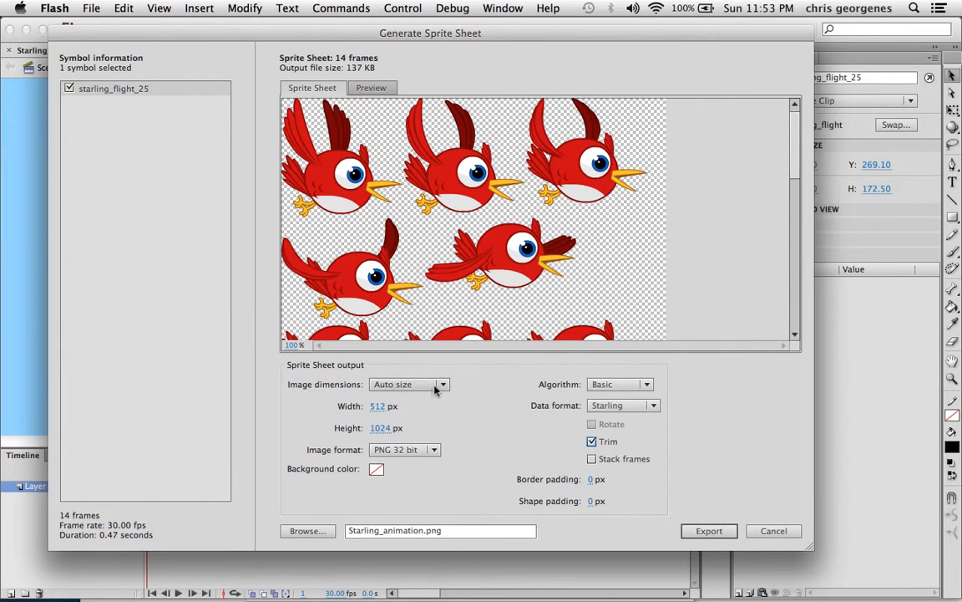
left_click(442, 382)
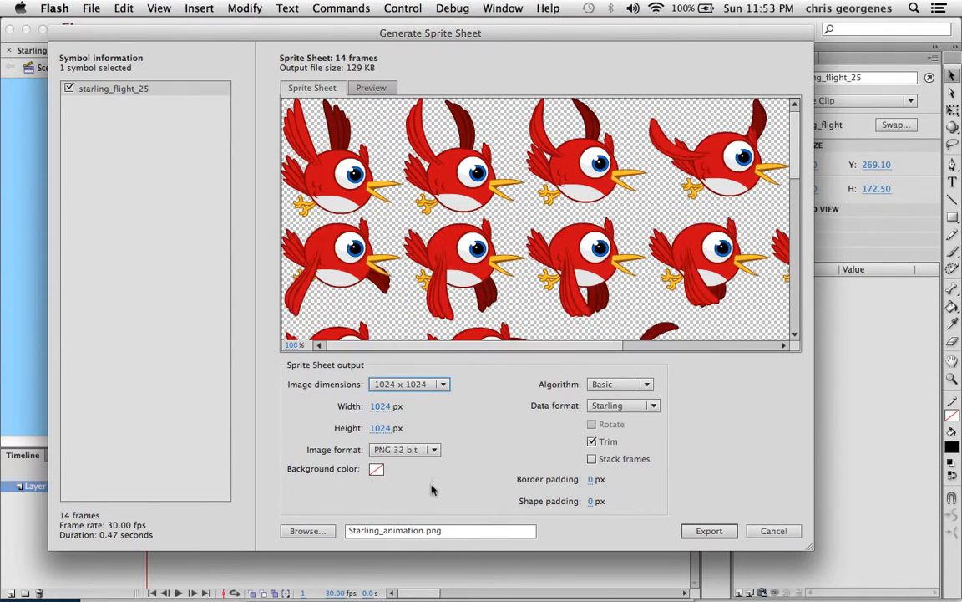
mouse_move(474, 394)
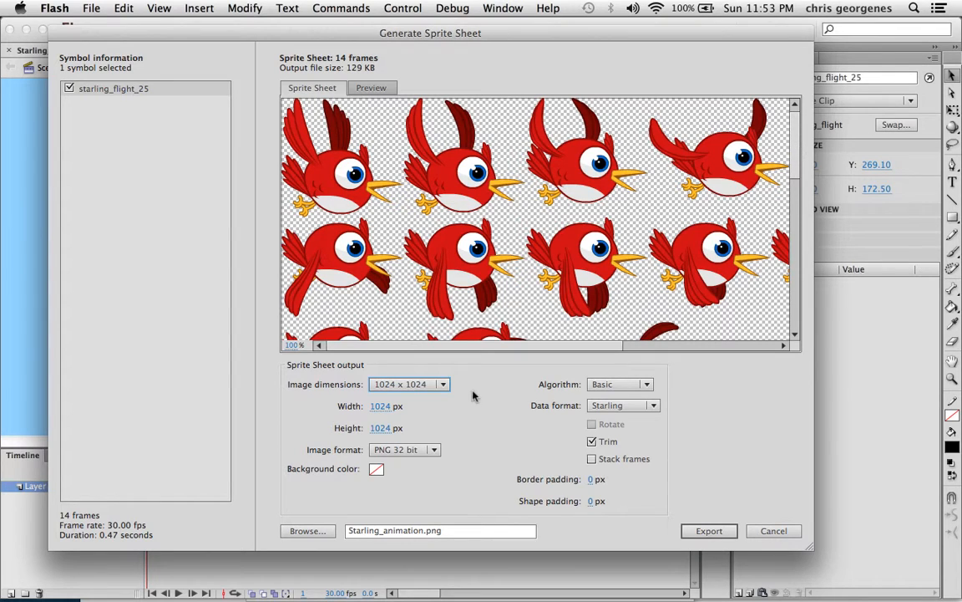
mouse_move(798, 154)
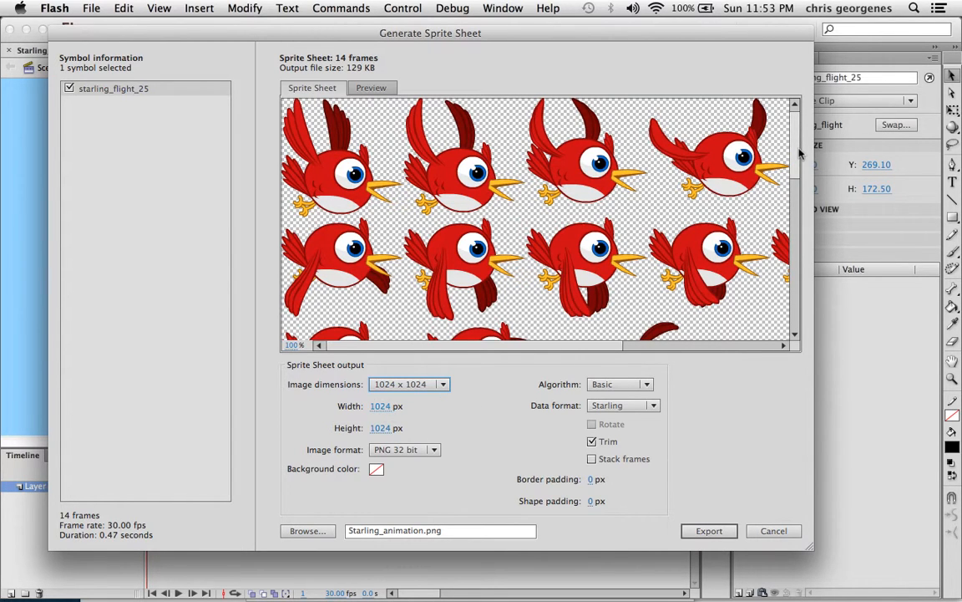
mouse_move(660, 314)
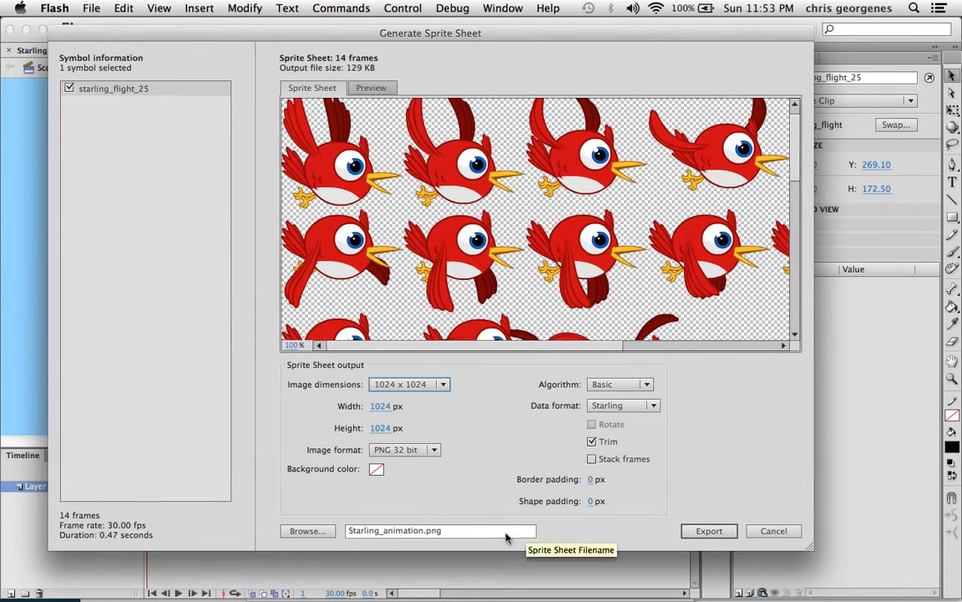
Save the sprite sheet as Starling_animation.png in the Chapter 12 folder.
left_click(307, 532)
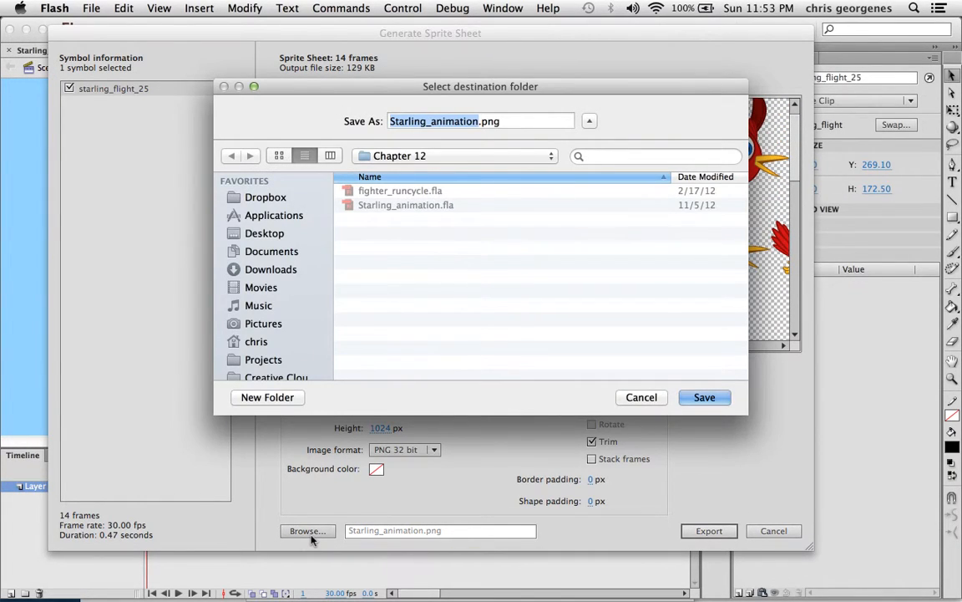
left_click(428, 120)
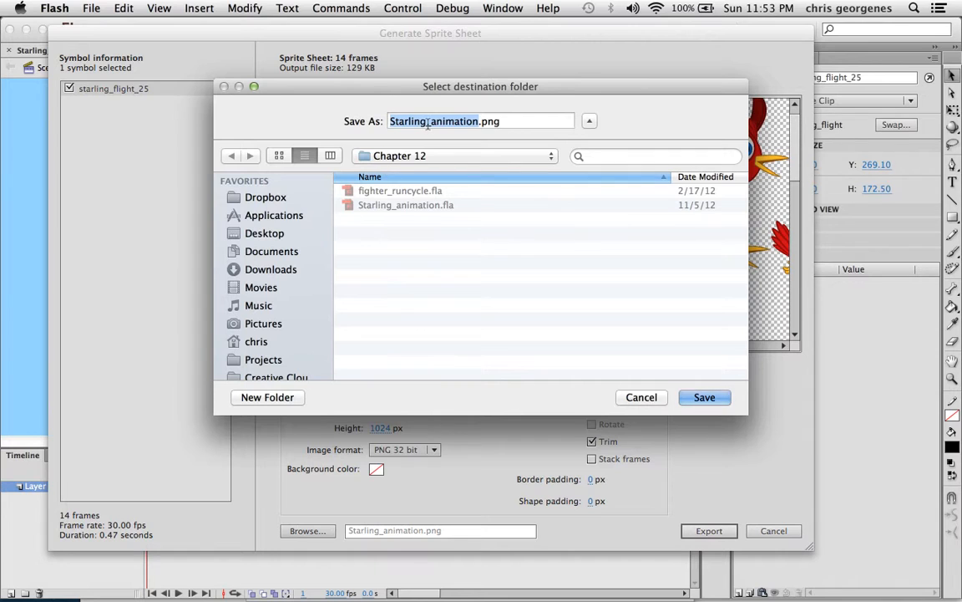
mouse_move(716, 326)
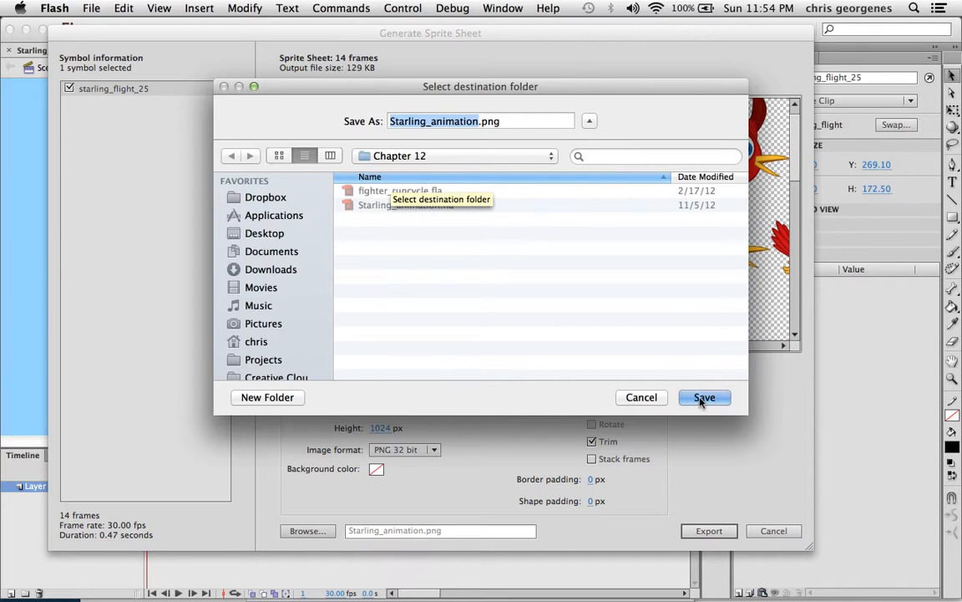
left_click(705, 398)
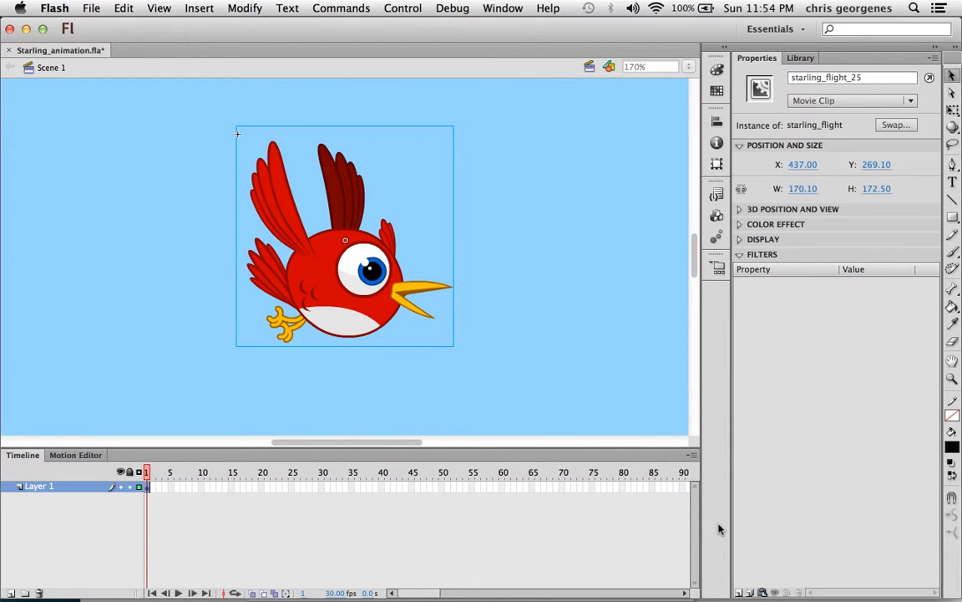
mouse_move(37, 577)
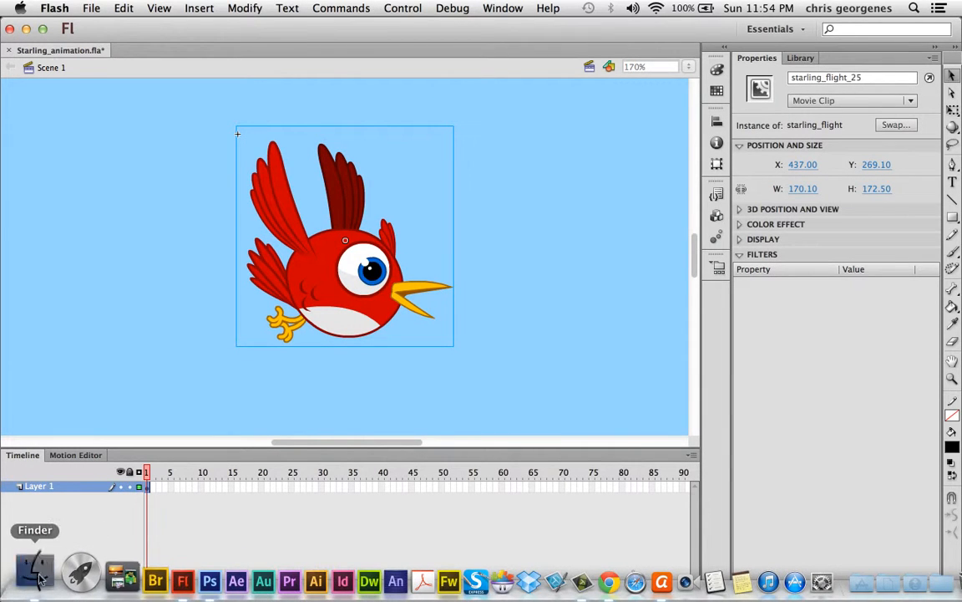
Show Chapter 12 in Finder with Starling_animation.png and select Starling_animation.xml.
left_click(35, 572)
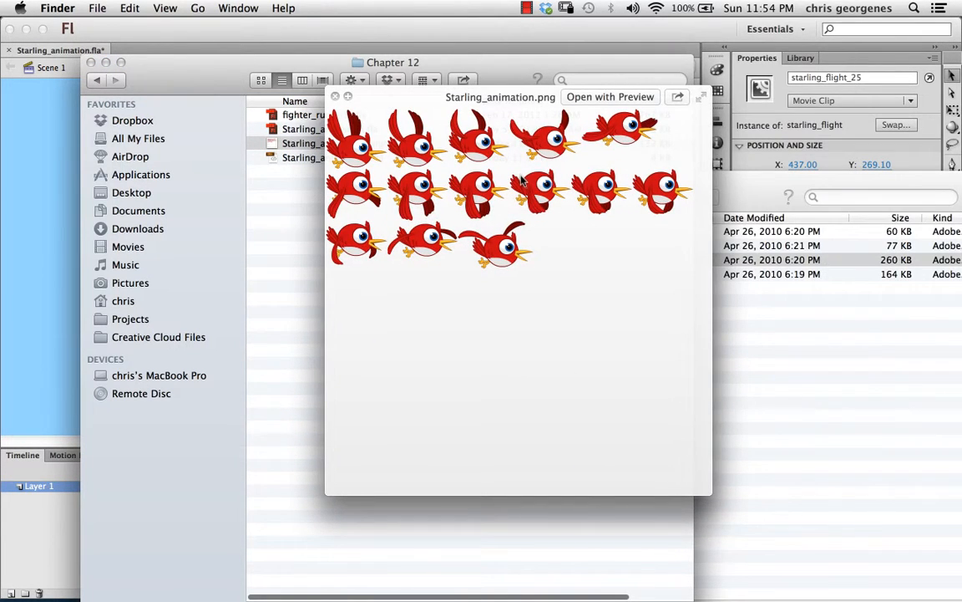
left_click(336, 95)
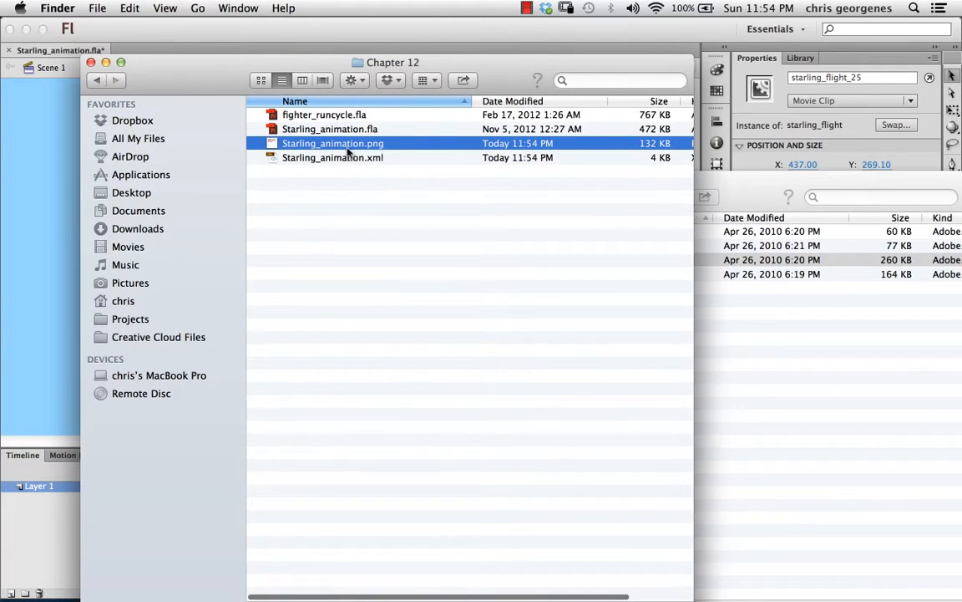
mouse_move(317, 201)
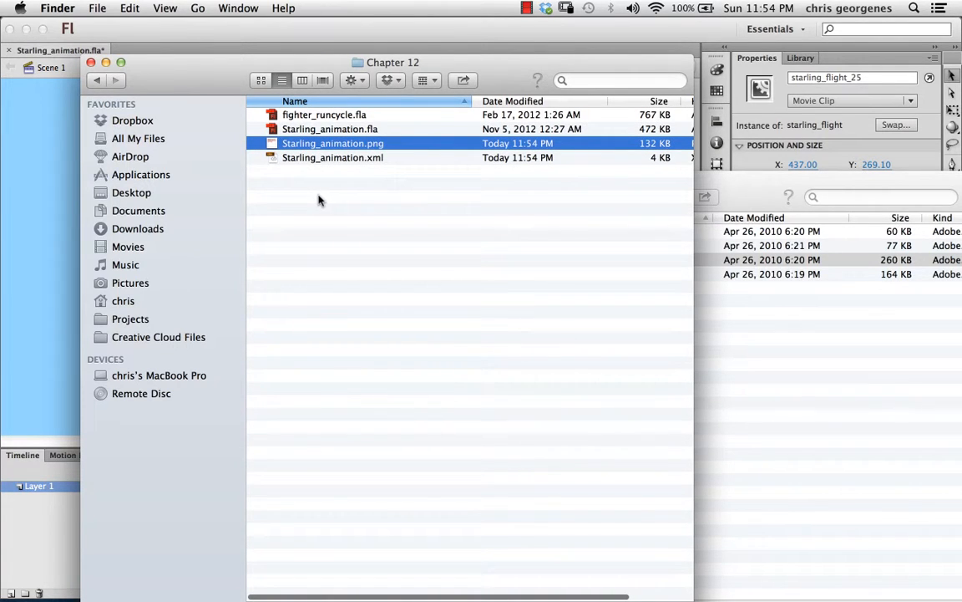
left_click(334, 157)
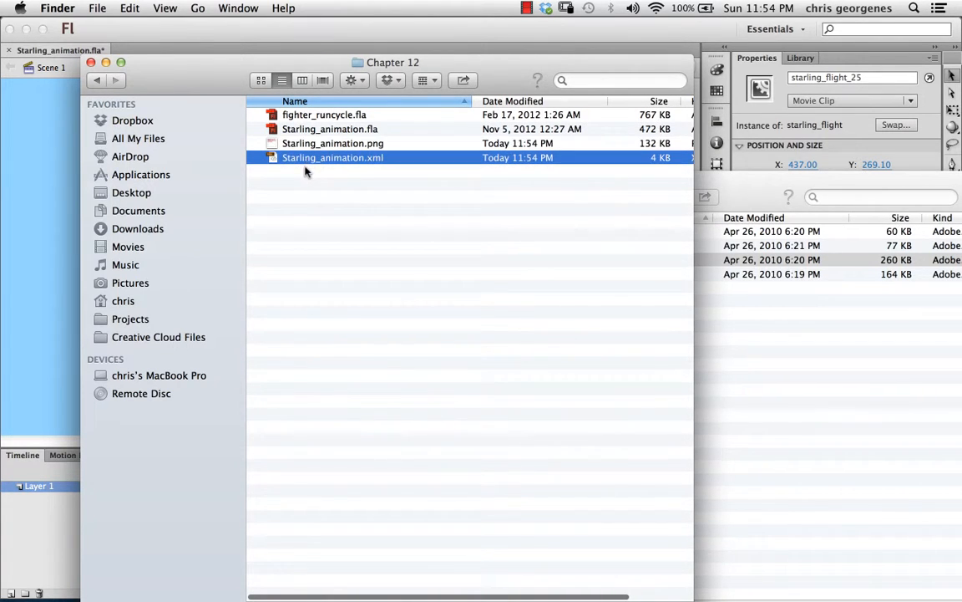
mouse_move(180, 94)
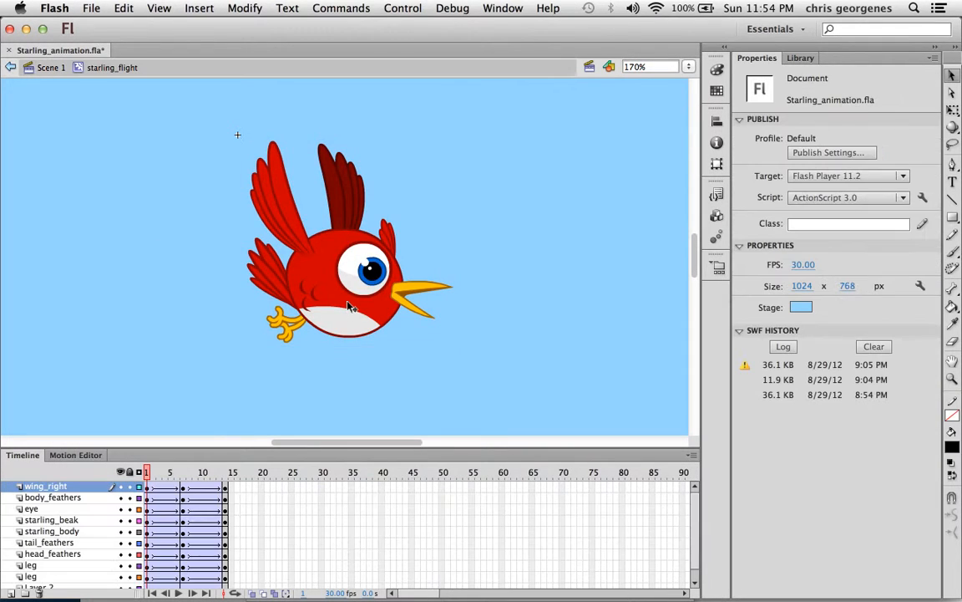
Step through the starling_flight timeline from the first frame to later wing-flap frames.
left_click(177, 591)
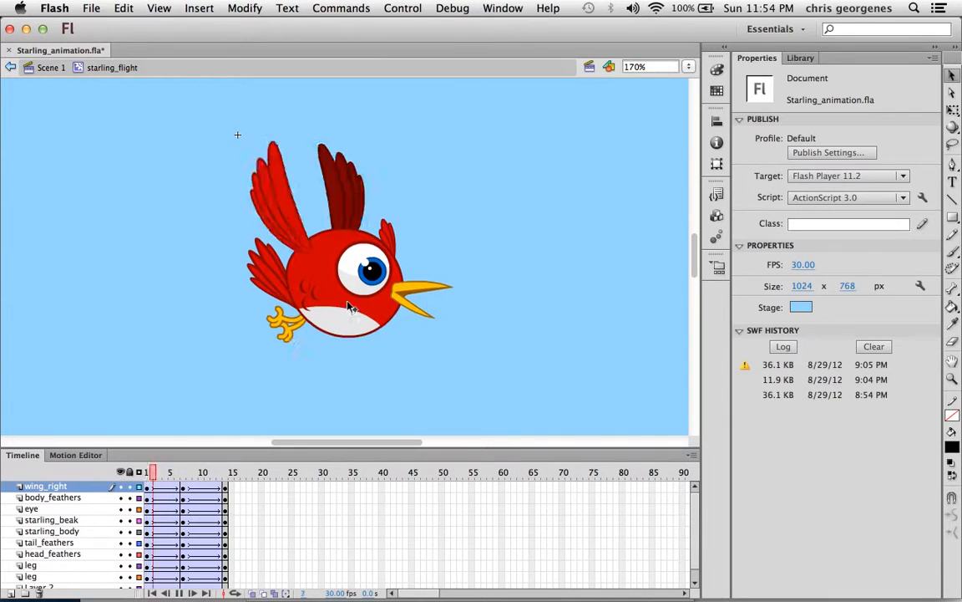
left_click(169, 472)
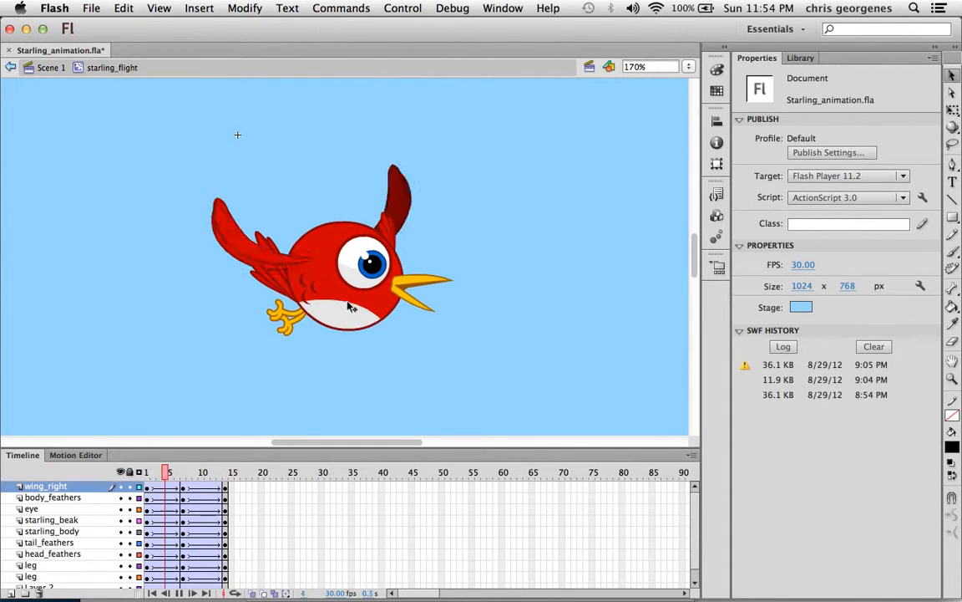
left_click(184, 472)
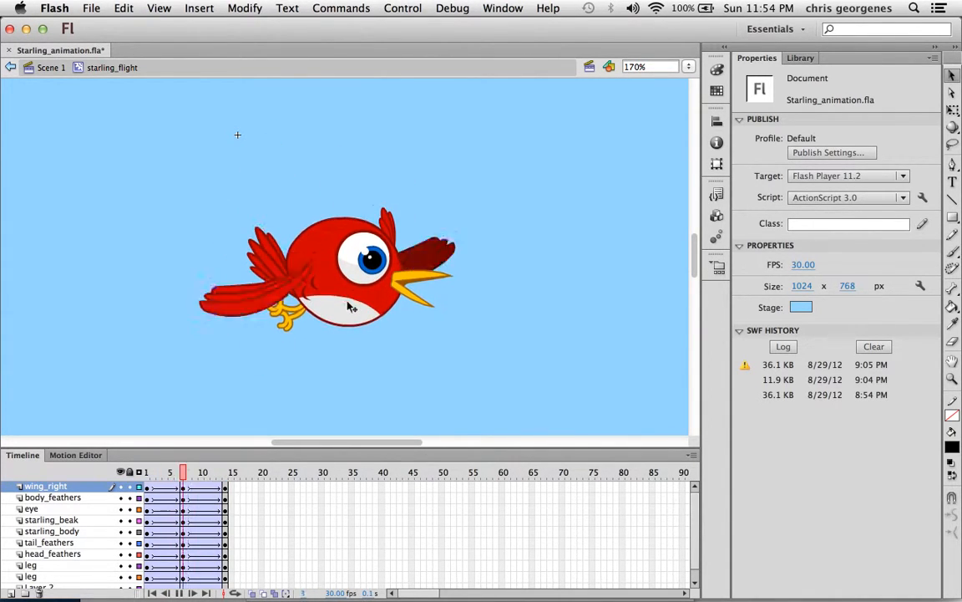